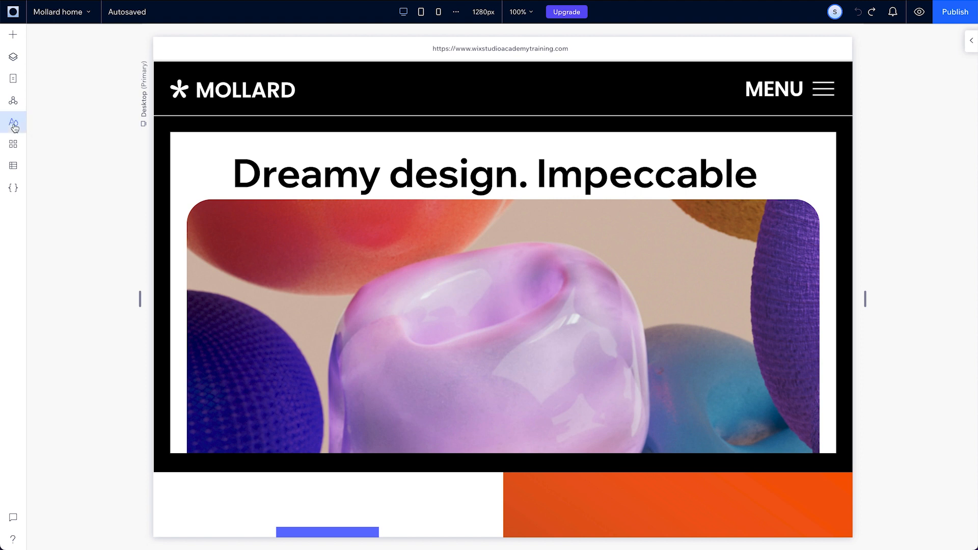
- Show the Site Typography Styles panel and scroll through the heading and paragraph list
click(12, 124)
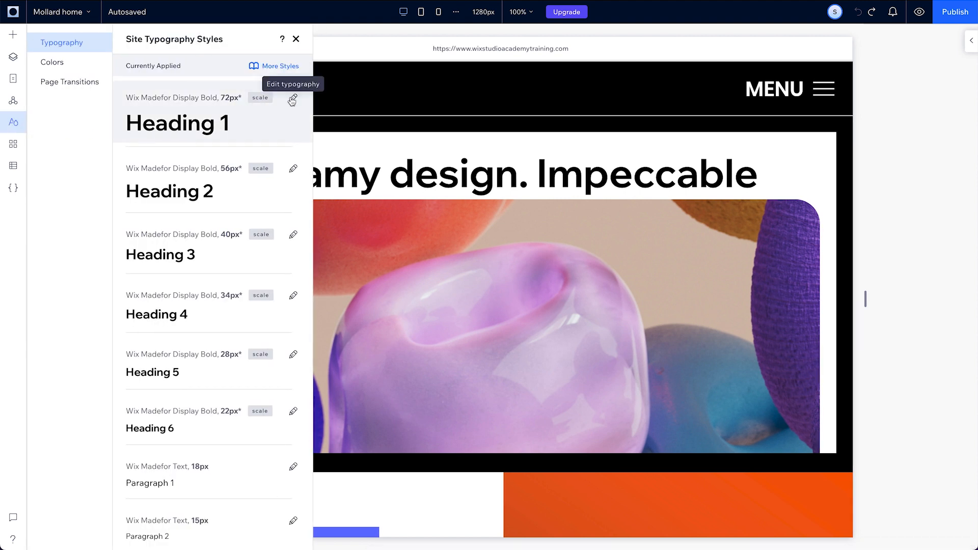
scroll(down, 3)
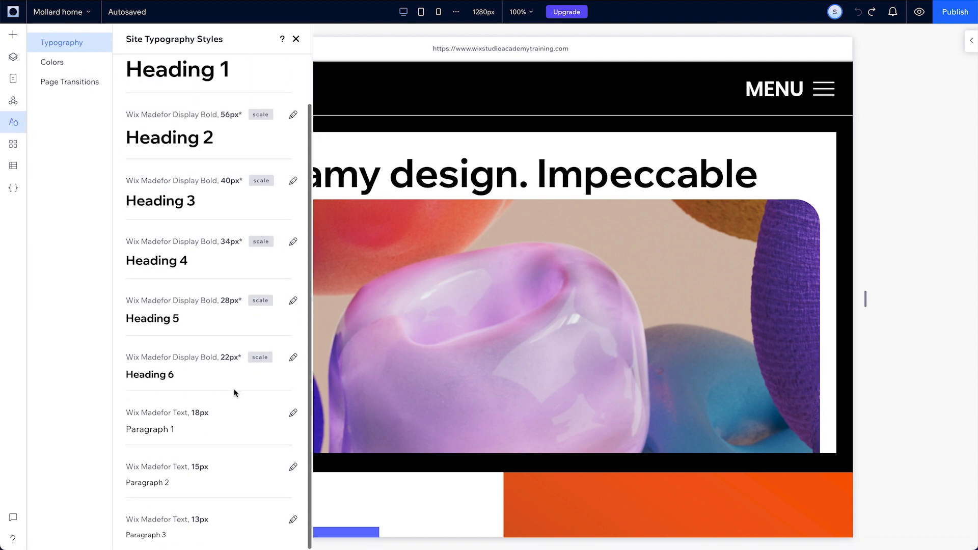
scroll(down, 3)
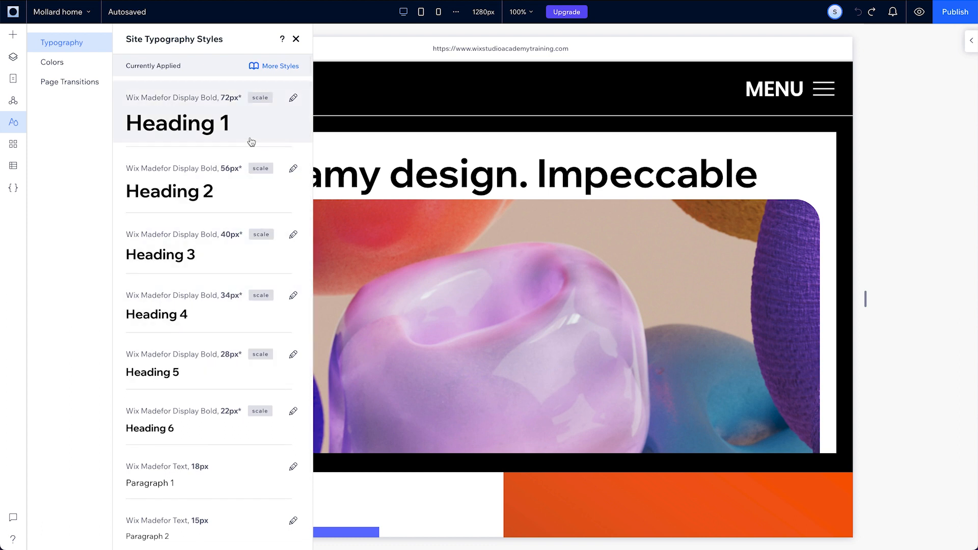
- Set Heading 1 to Questrial and extend it to all heading and paragraph styles
click(292, 98)
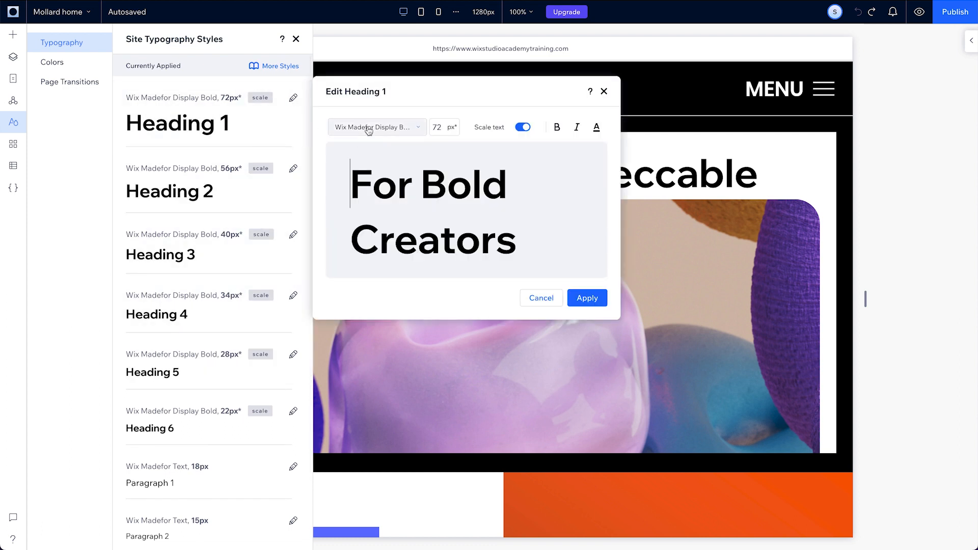
click(376, 126)
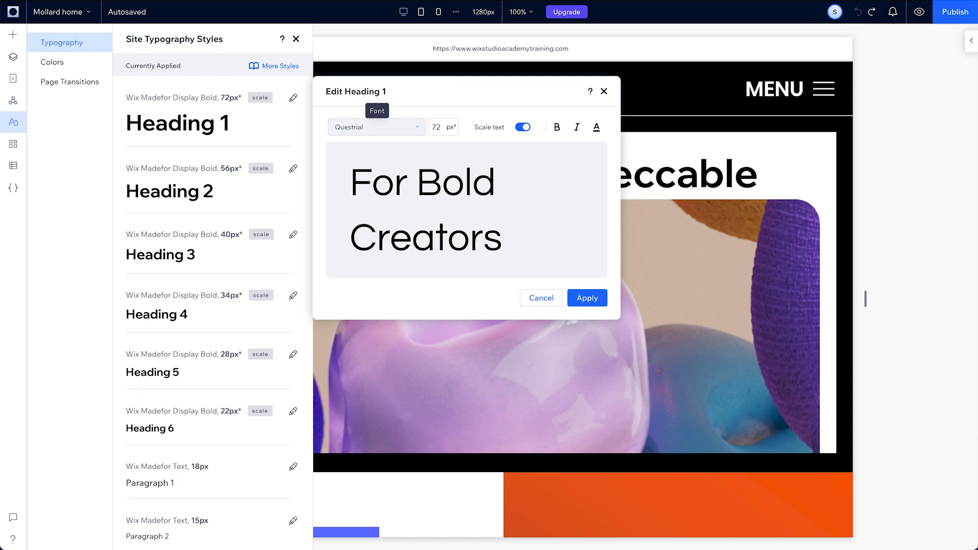
mouse_move(554, 143)
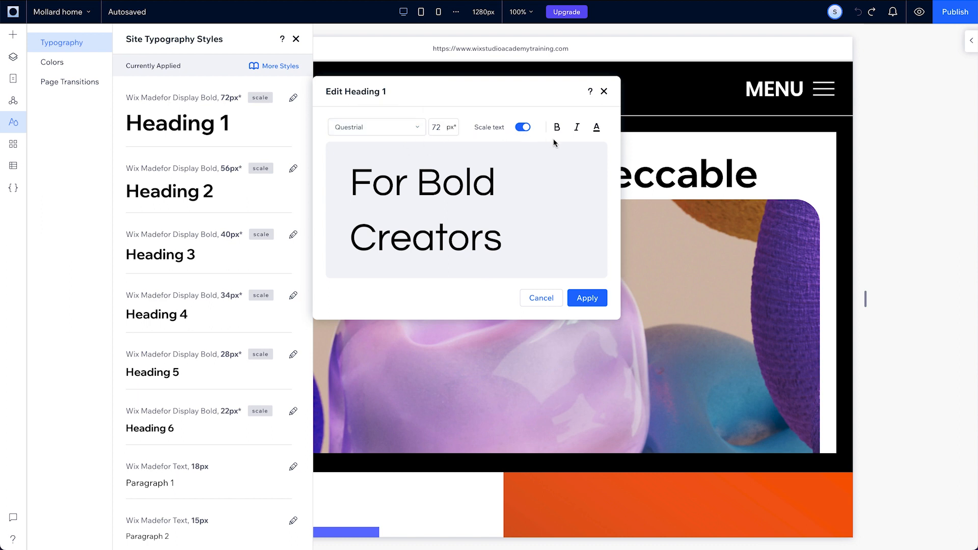
click(586, 297)
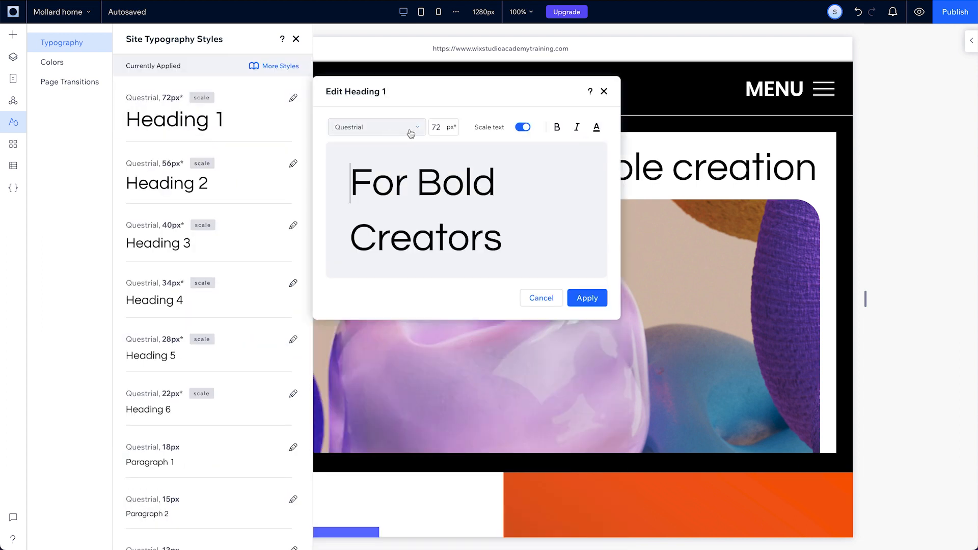
- Keep Questrial after reviewing fonts, leave Scale text on, and apply the Heading 1 change
click(374, 126)
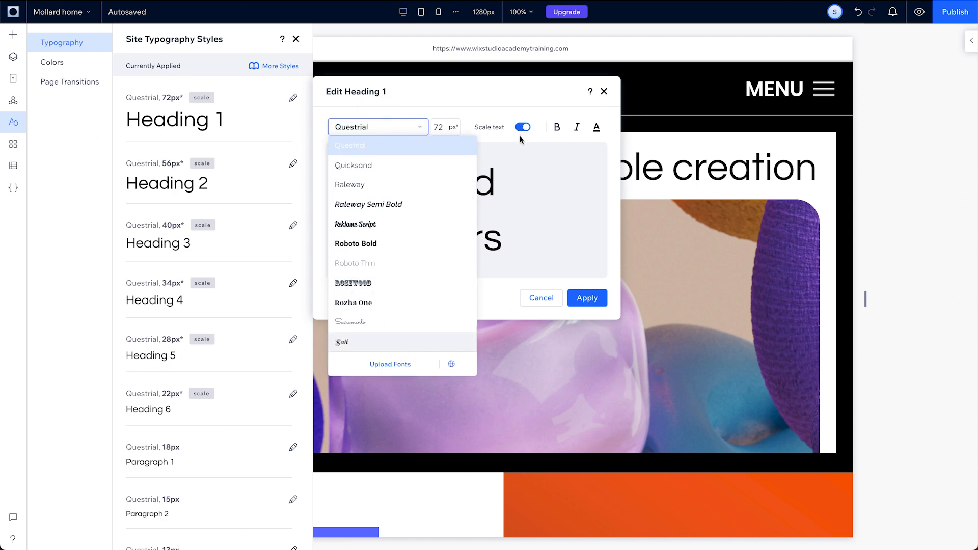
click(350, 144)
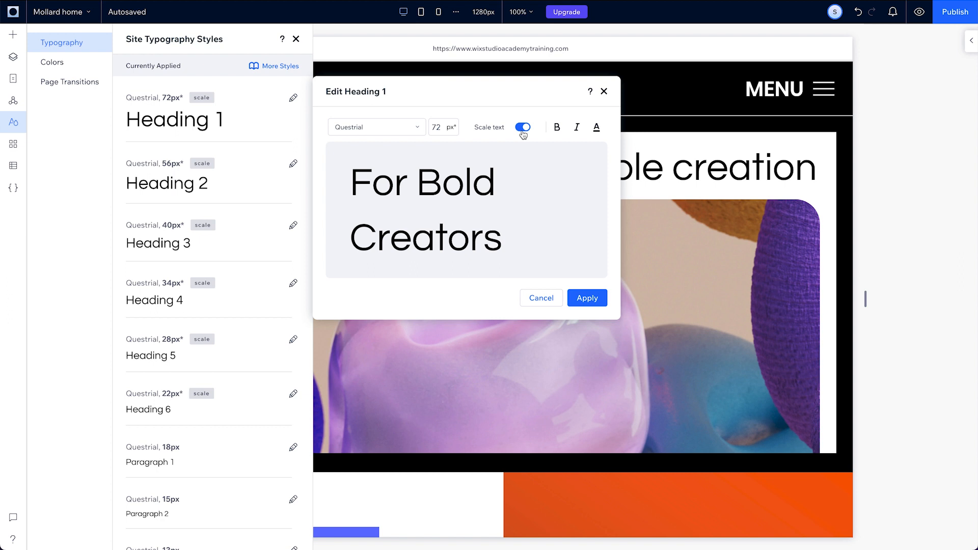
click(523, 127)
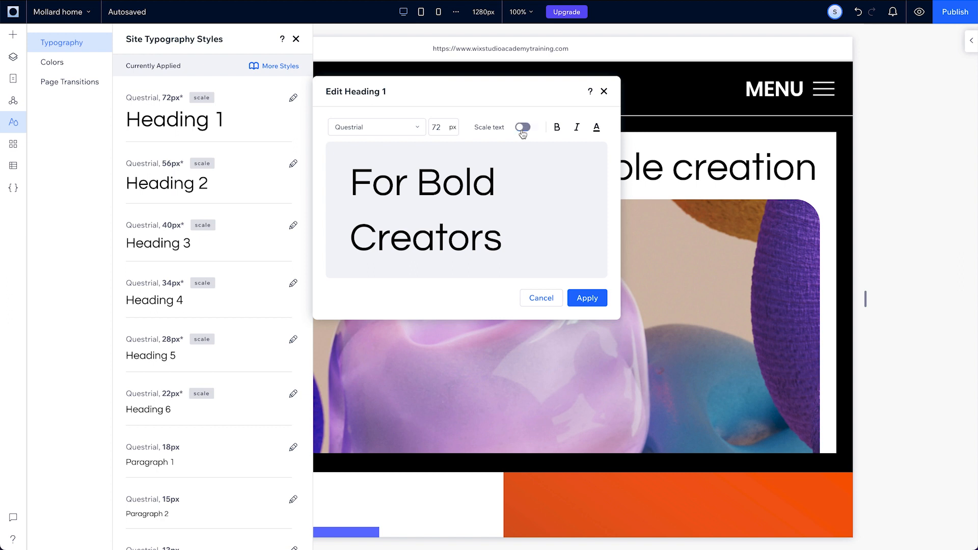
click(521, 127)
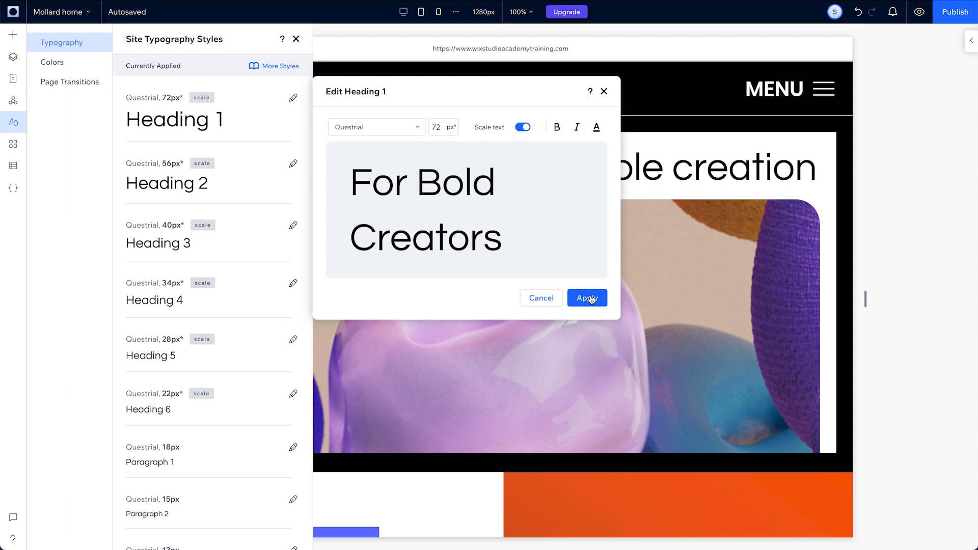
click(587, 297)
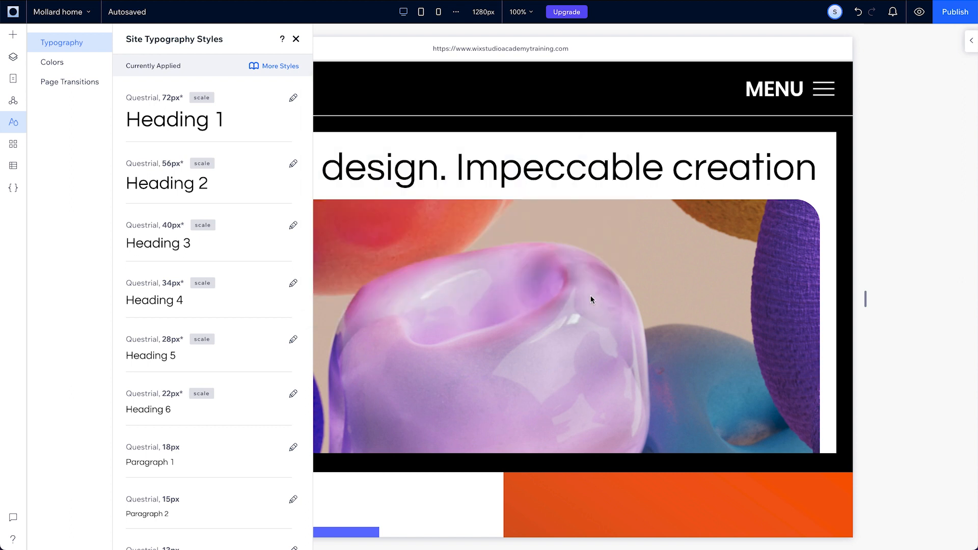
mouse_move(421, 11)
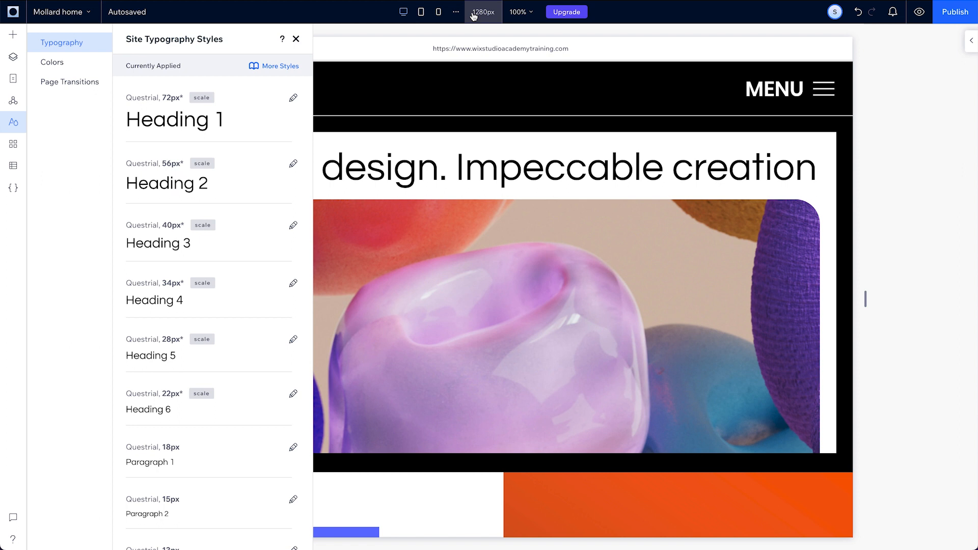
mouse_move(474, 22)
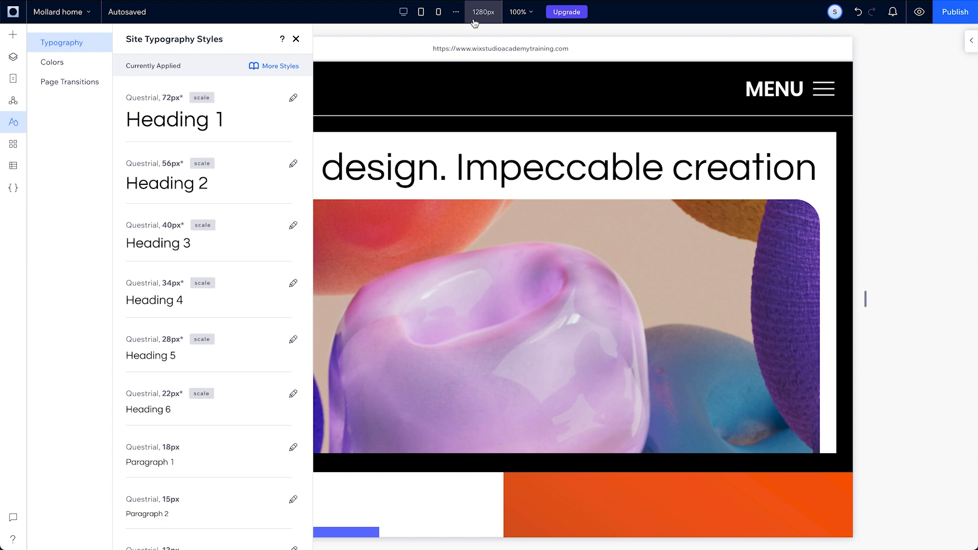
mouse_move(420, 12)
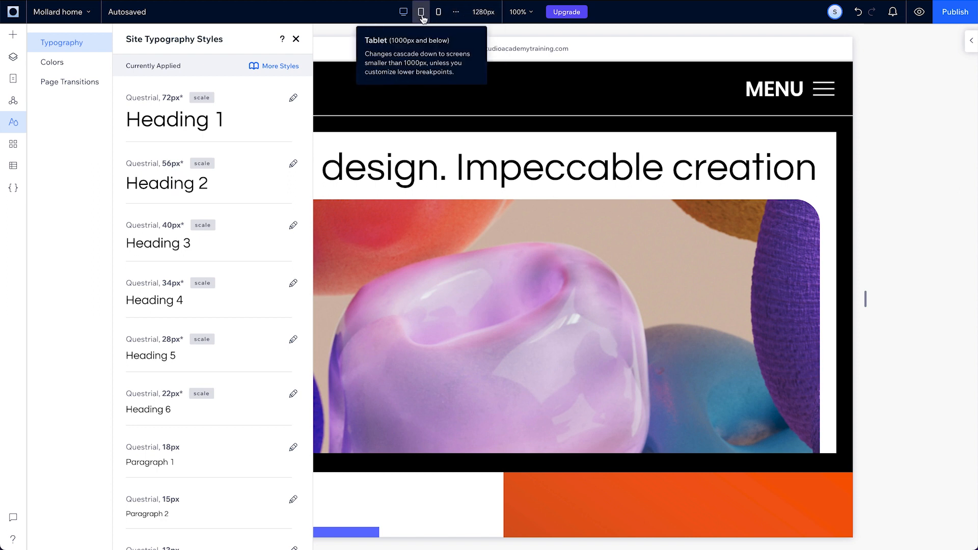
- Switch the canvas to the 768px tablet breakpoint
click(421, 12)
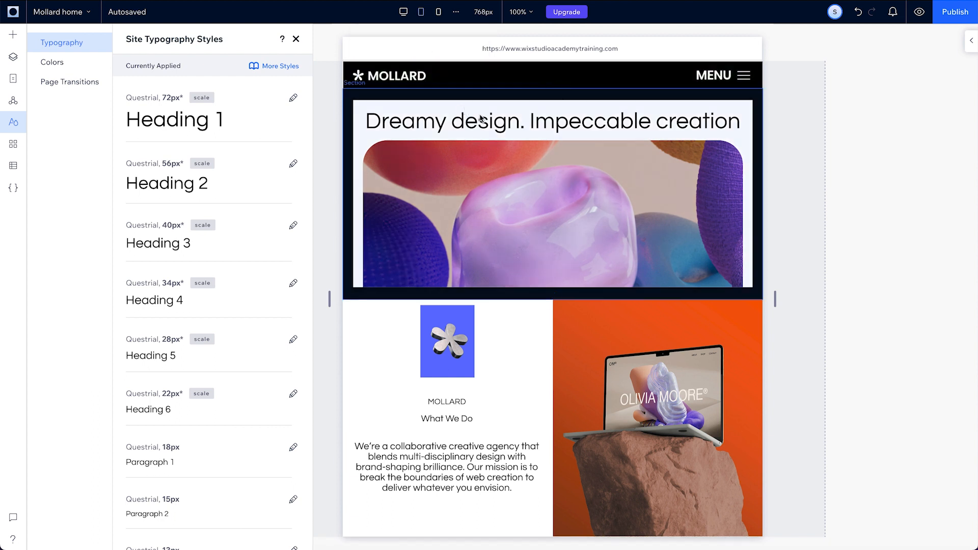
- Inspect the headline's Heading 1 settings (auto-scaled to 42px), then return to the typography styles
click(551, 121)
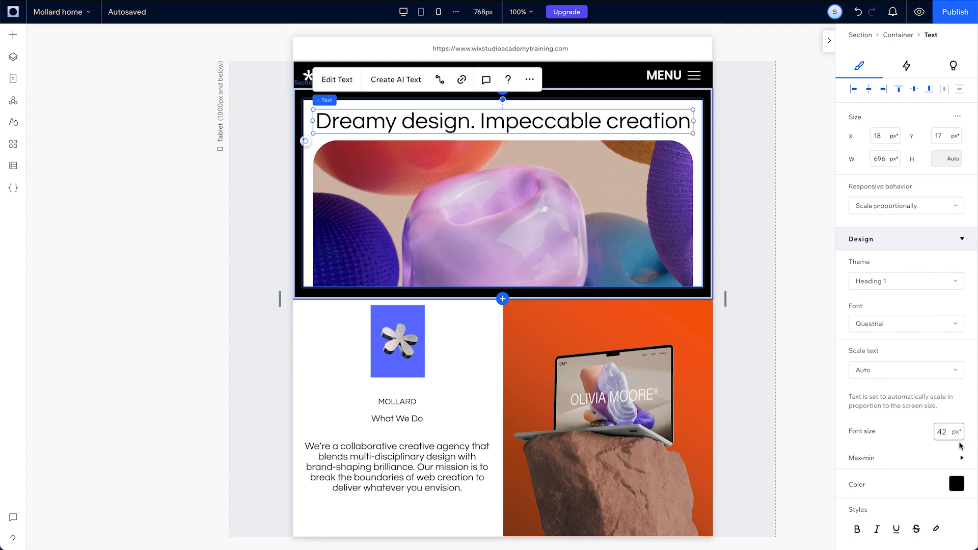
mouse_move(852, 437)
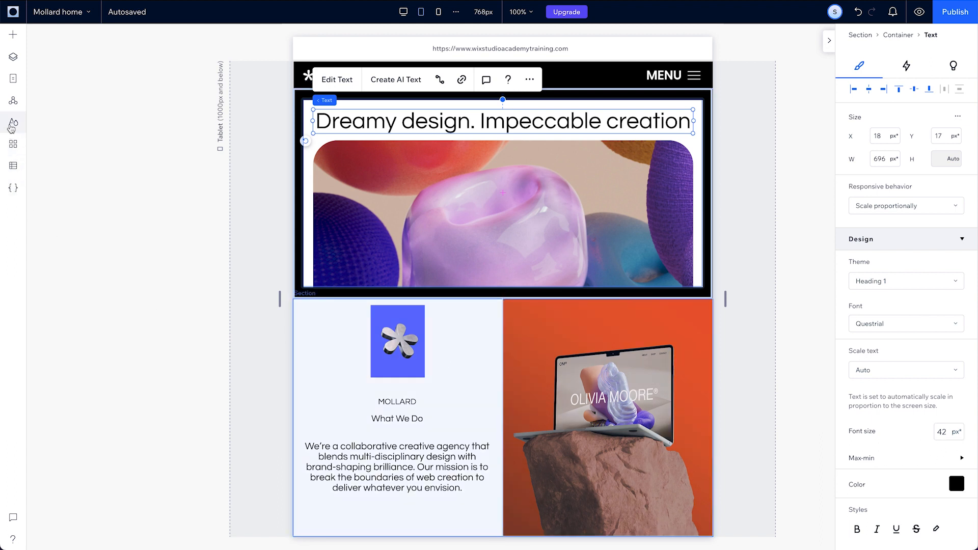
click(12, 123)
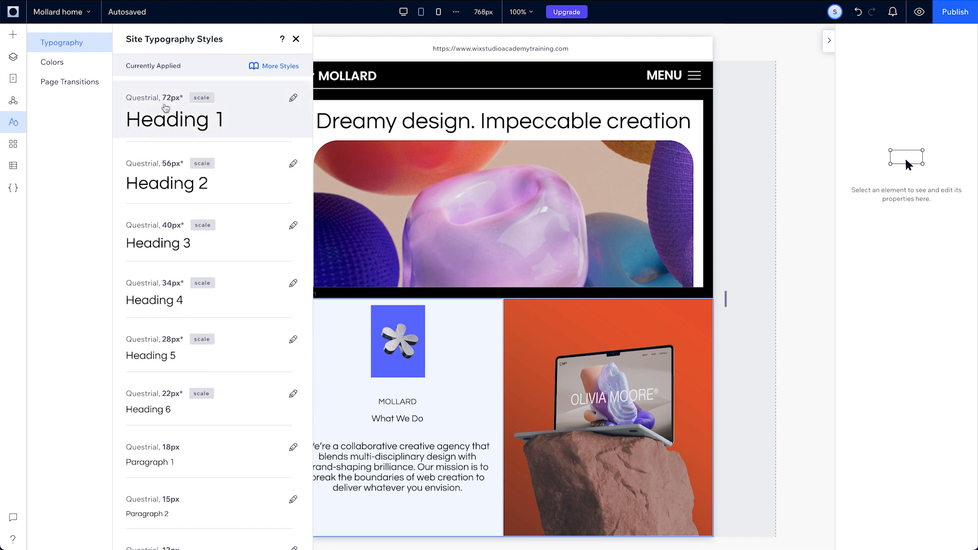
mouse_move(177, 109)
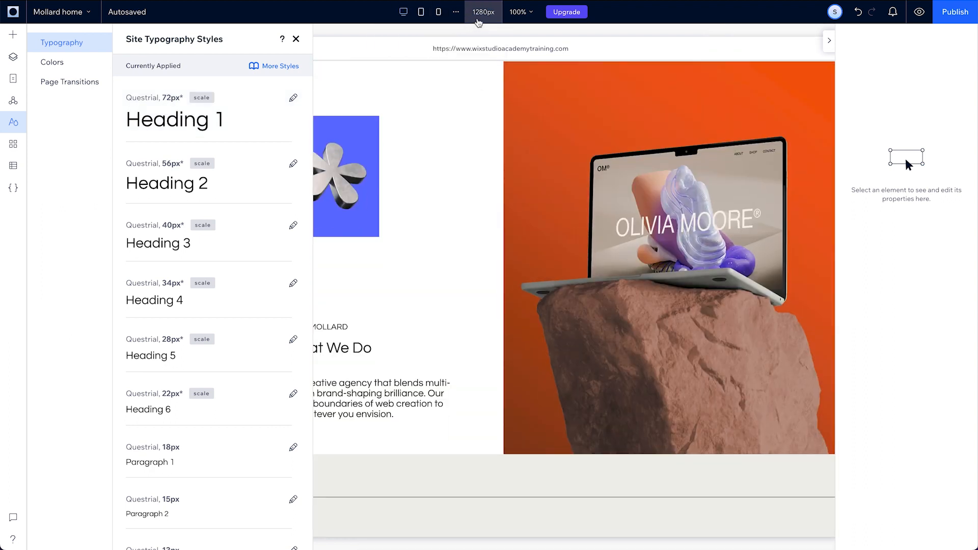
- Set the desktop editing width to 1440px, check tablet width, return to desktop and show Quick Add
click(482, 12)
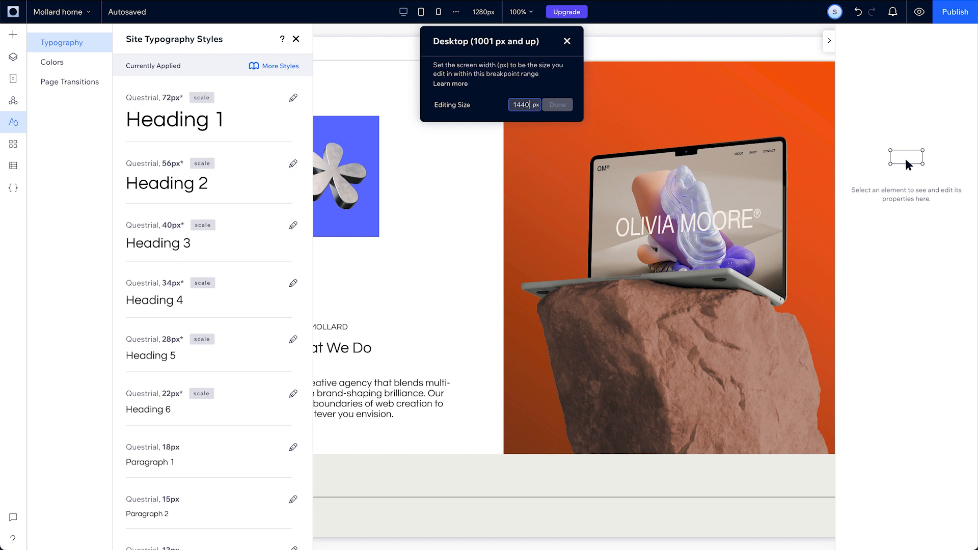
click(556, 104)
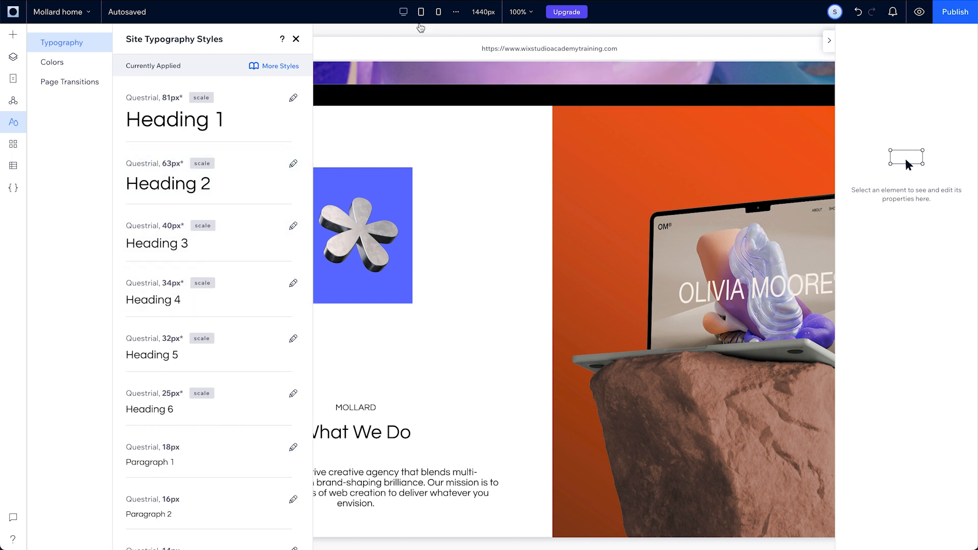
click(420, 12)
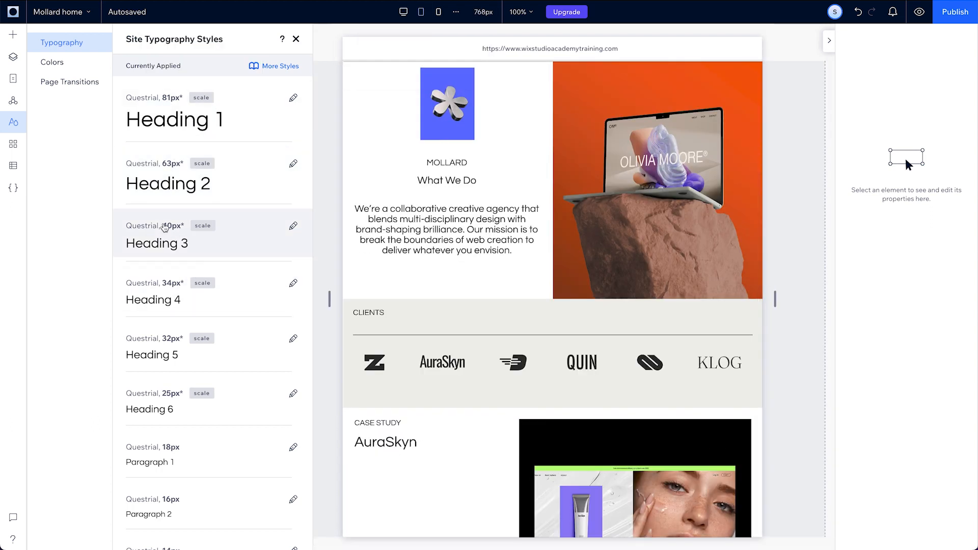
mouse_move(404, 12)
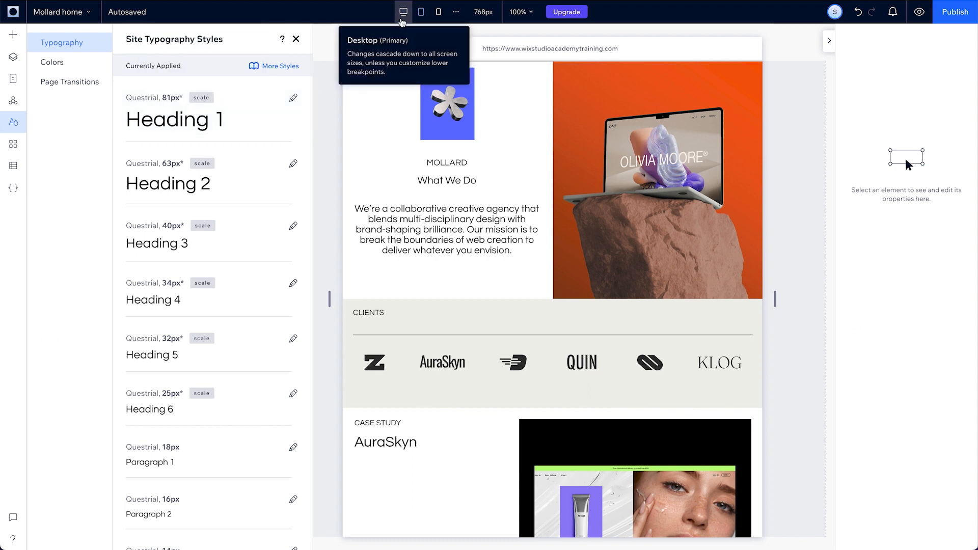
click(403, 12)
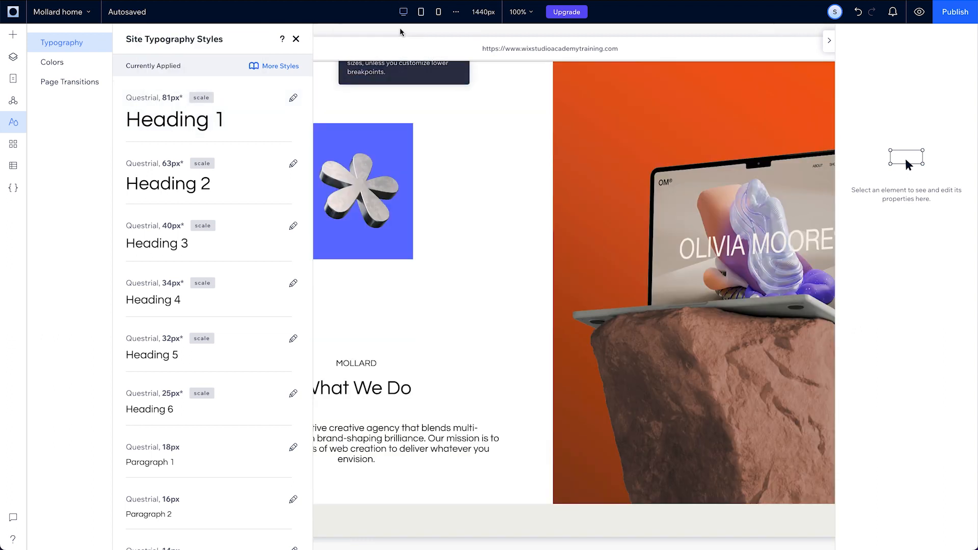
click(12, 33)
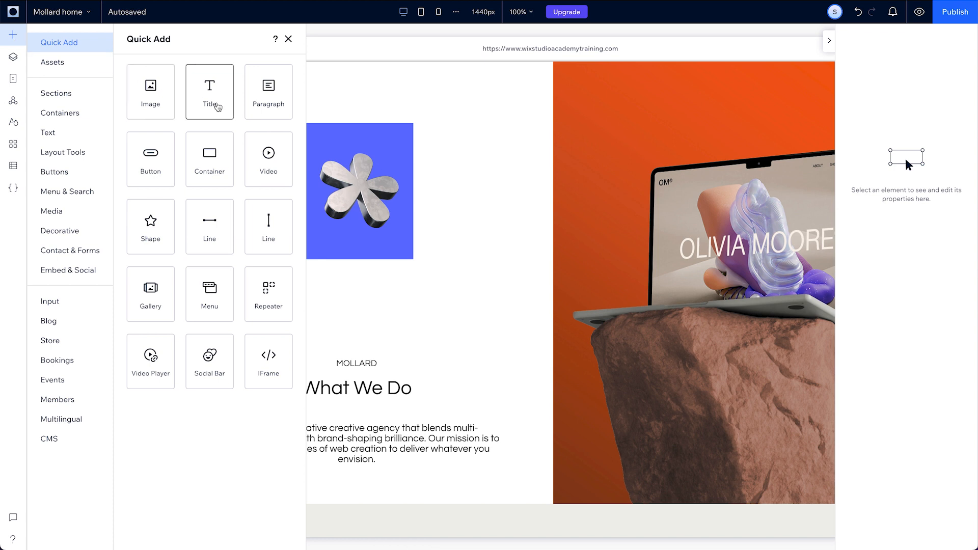
- Add a test title, shrink it via font size 40 to 25px, then delete it
click(209, 88)
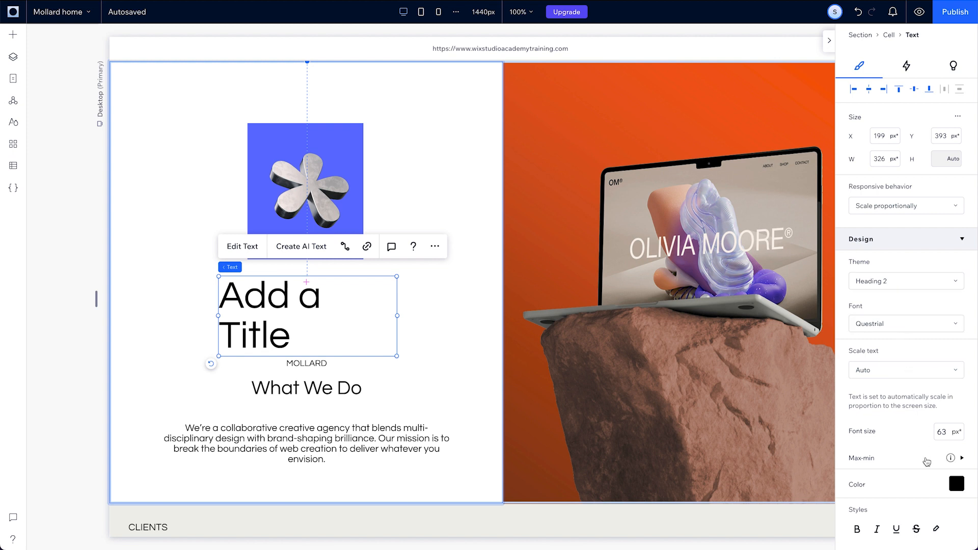
mouse_move(939, 452)
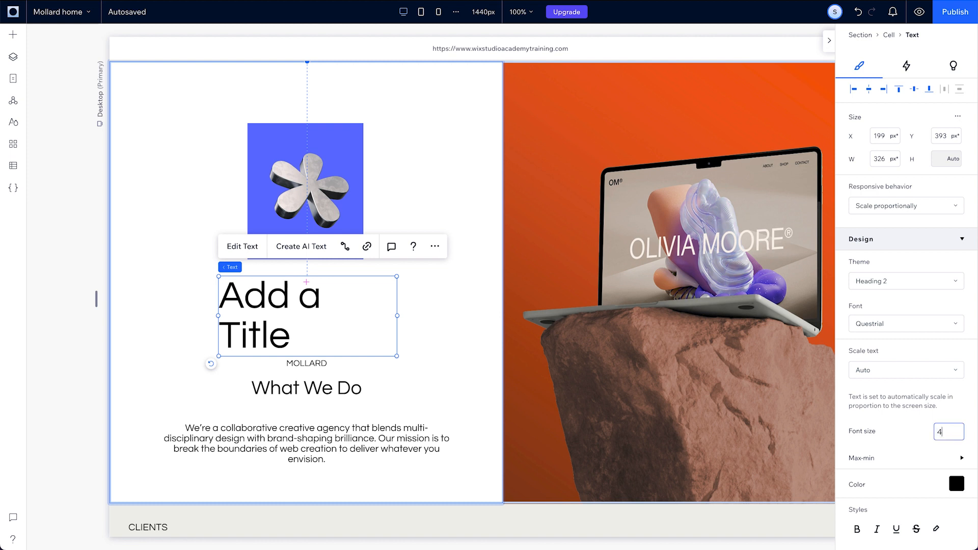
text(40)
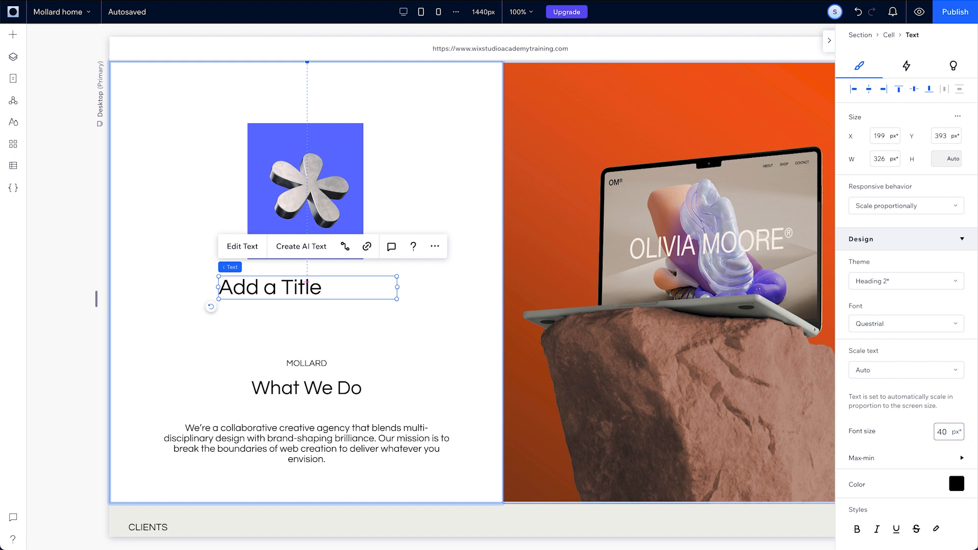
click(905, 281)
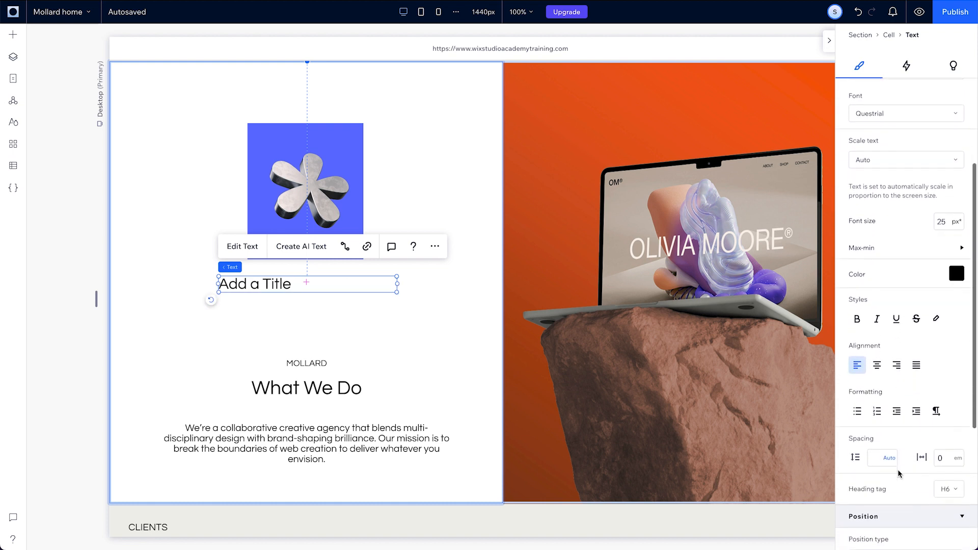
click(947, 488)
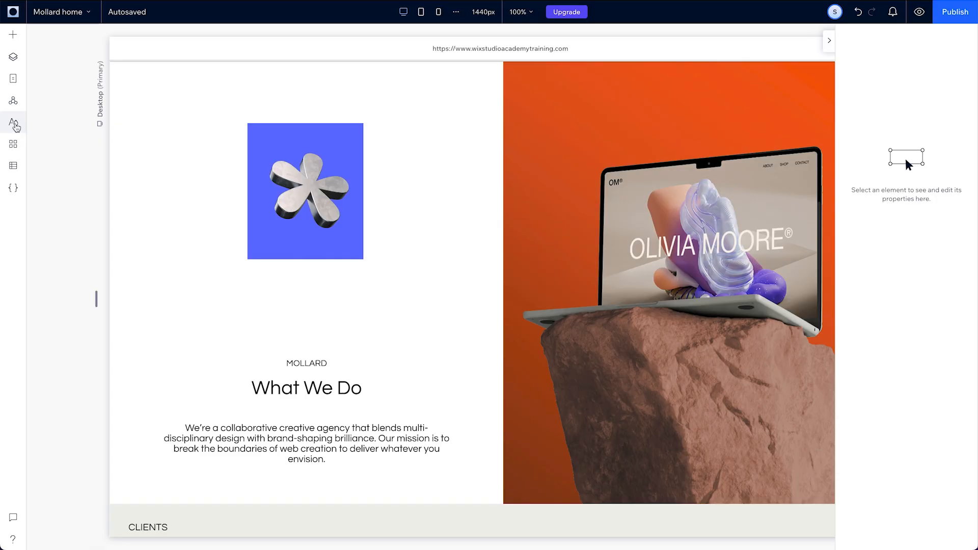
- Review the site color palette and darkest palette color, then preview the homepage at 1280px
click(13, 122)
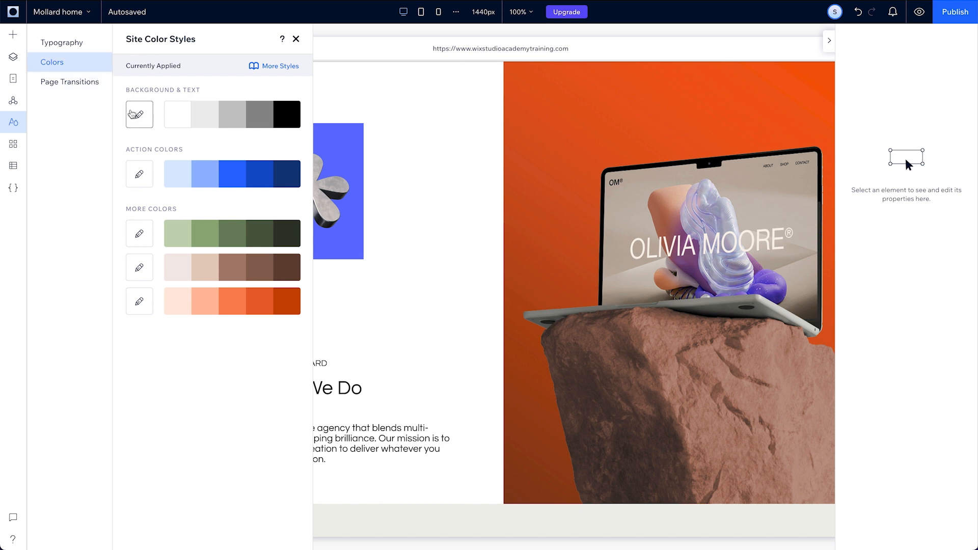
mouse_move(139, 114)
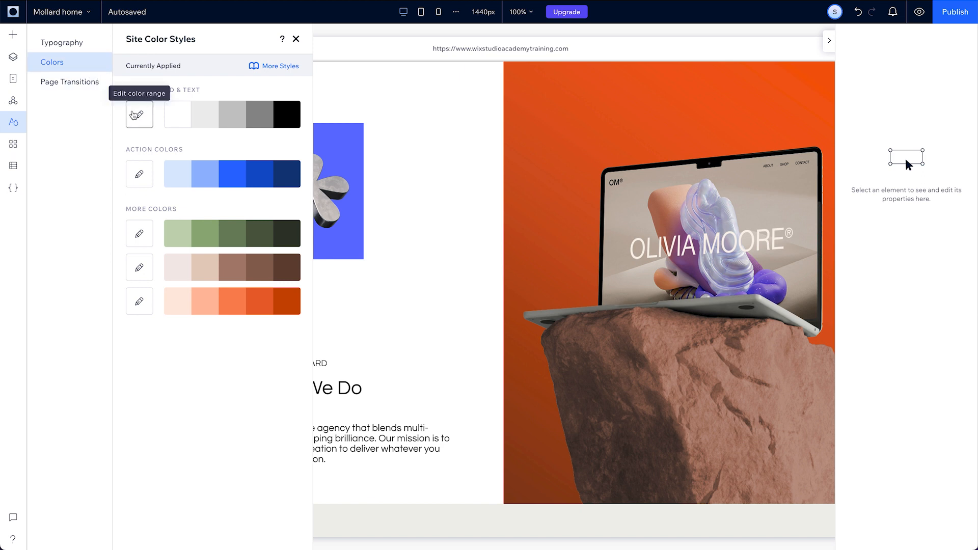
click(140, 114)
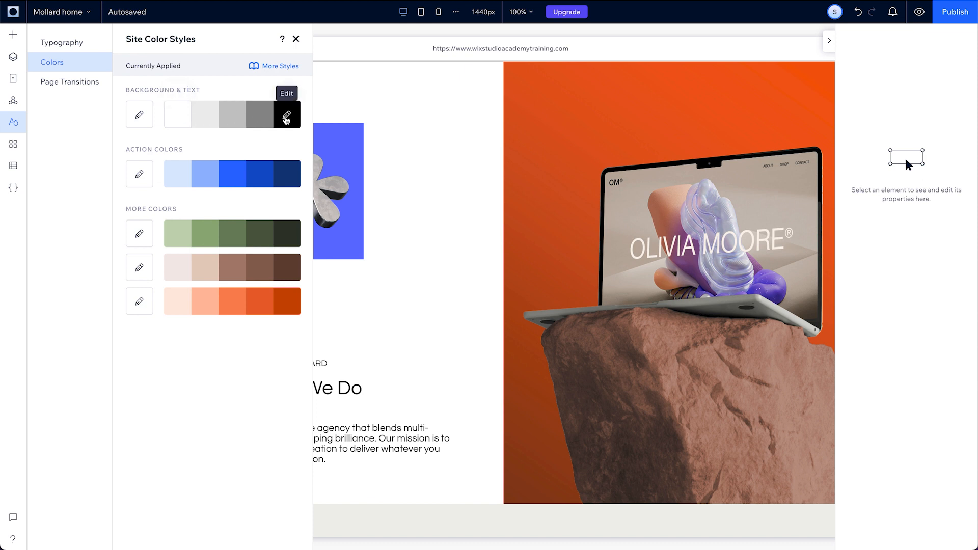
click(287, 114)
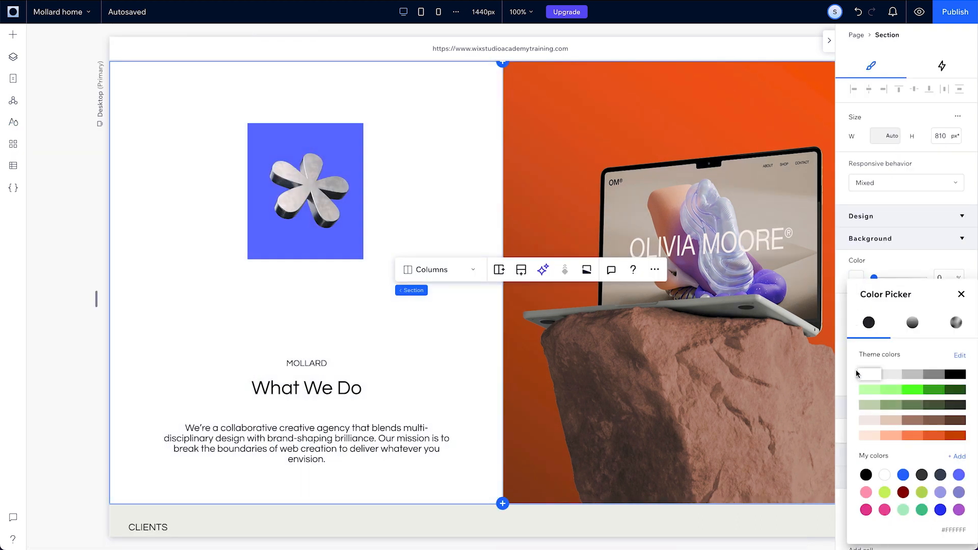
click(918, 13)
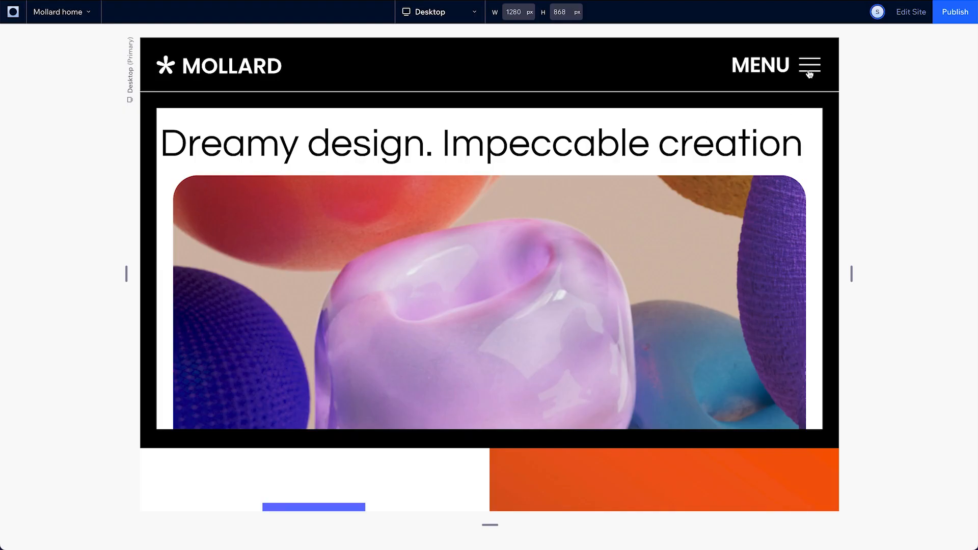
- Use the preview MENU to visit What we do and return to the homepage
click(810, 65)
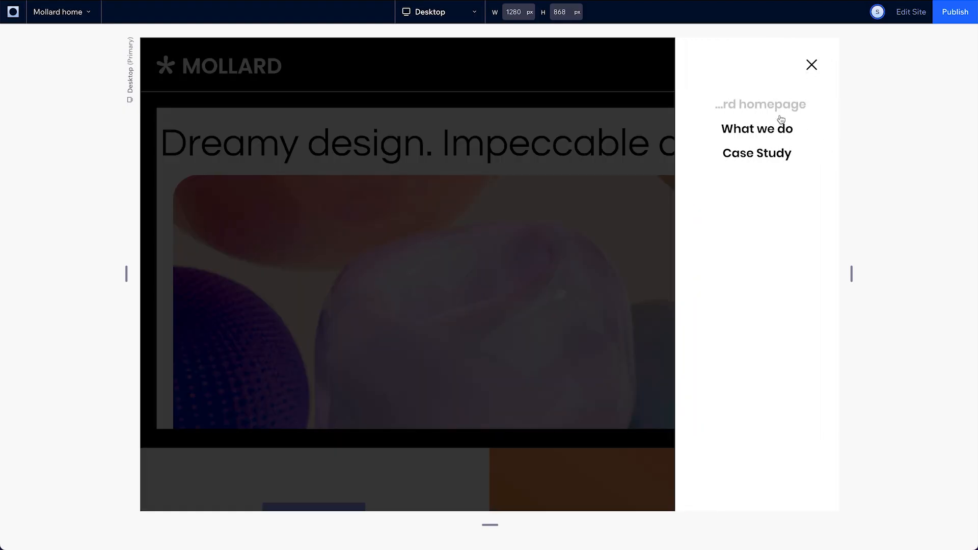
click(756, 129)
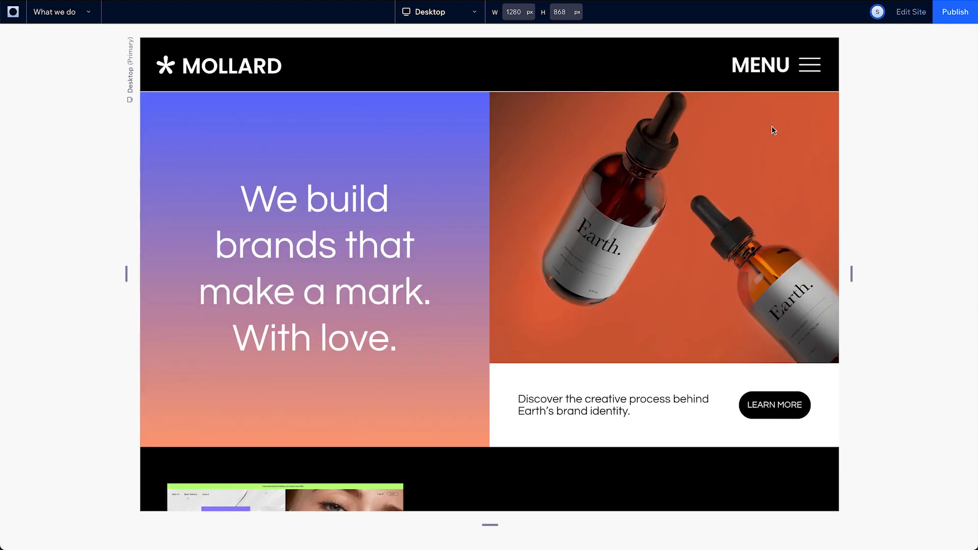
click(810, 65)
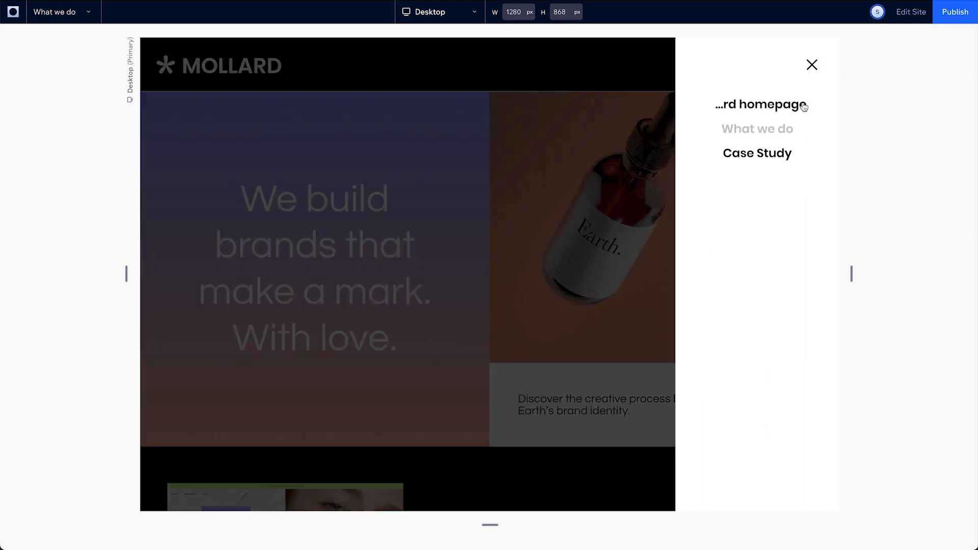
click(757, 153)
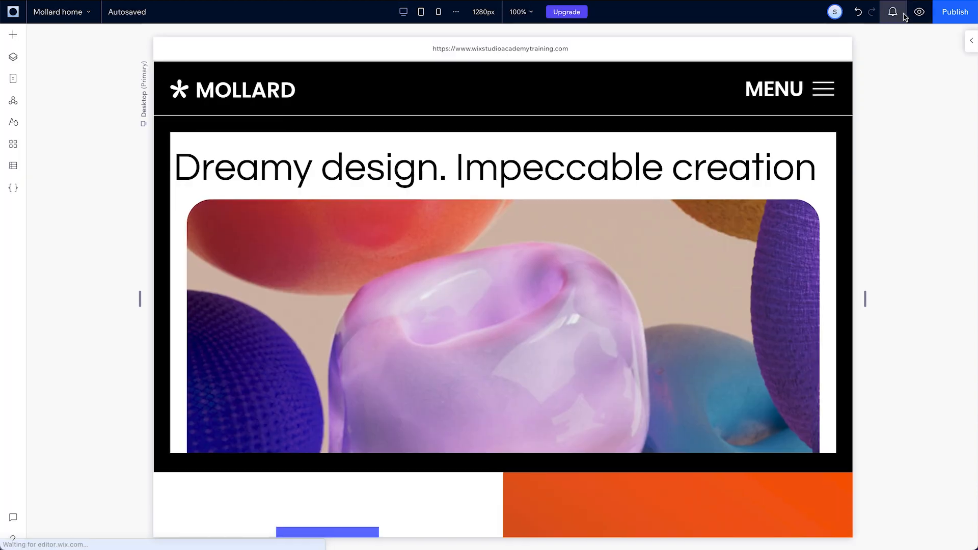
click(12, 121)
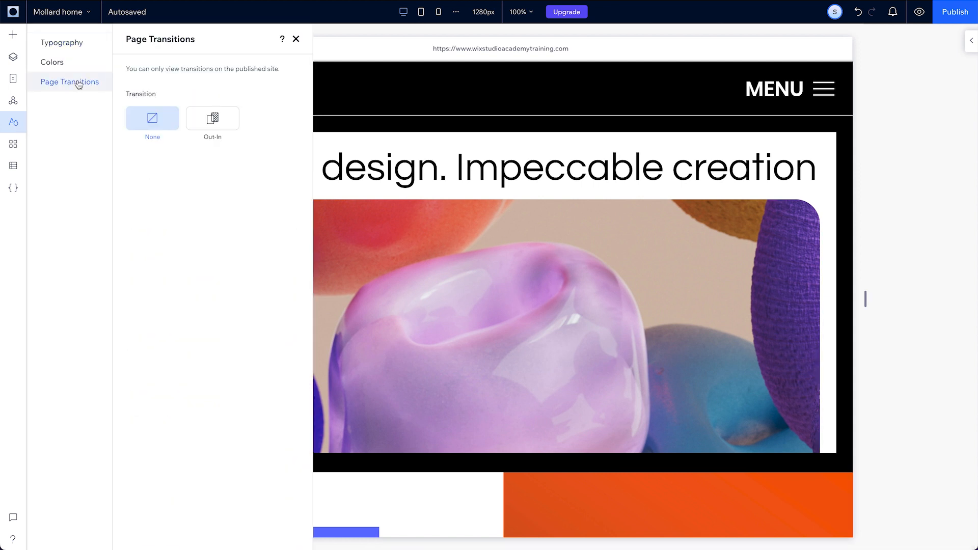
click(296, 38)
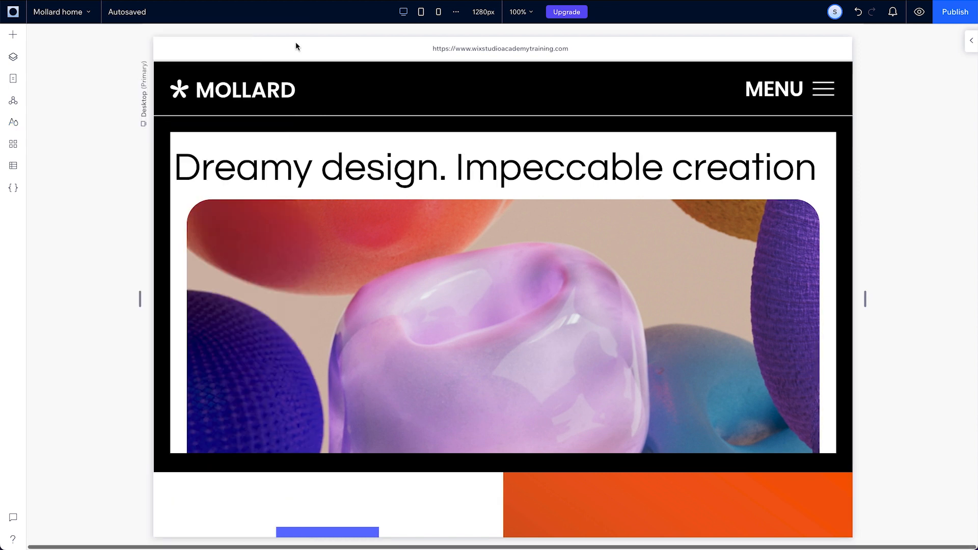